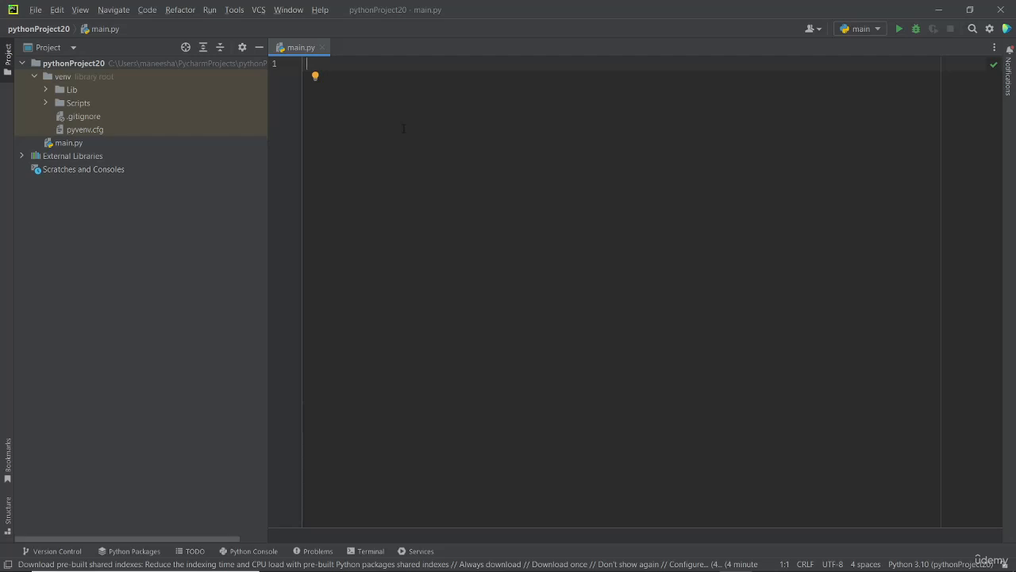
pyautogui.moveTo(134, 550)
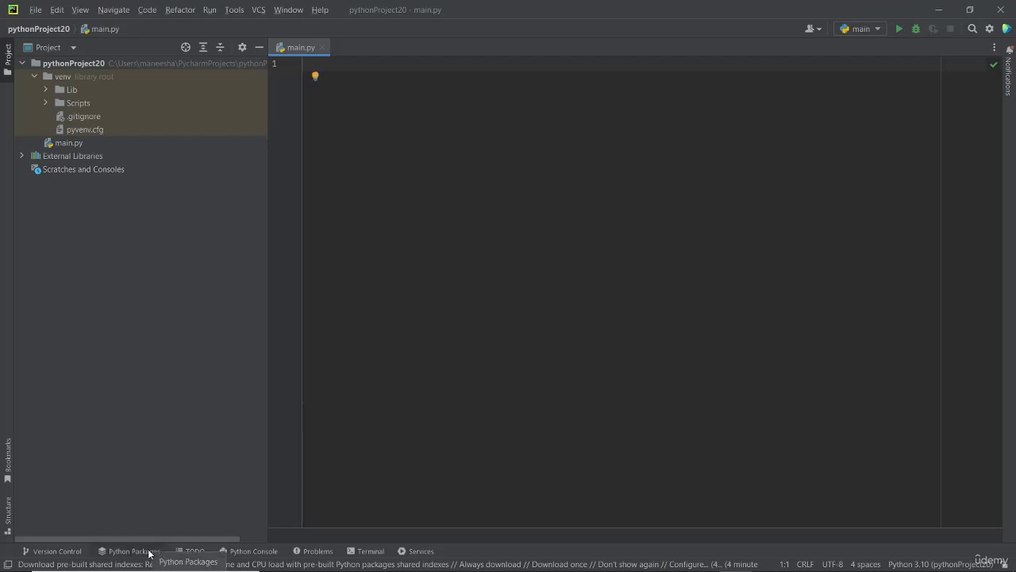
# Search the Python Packages window for 'meta' and install MetaTrader5
pyautogui.click(133, 550)
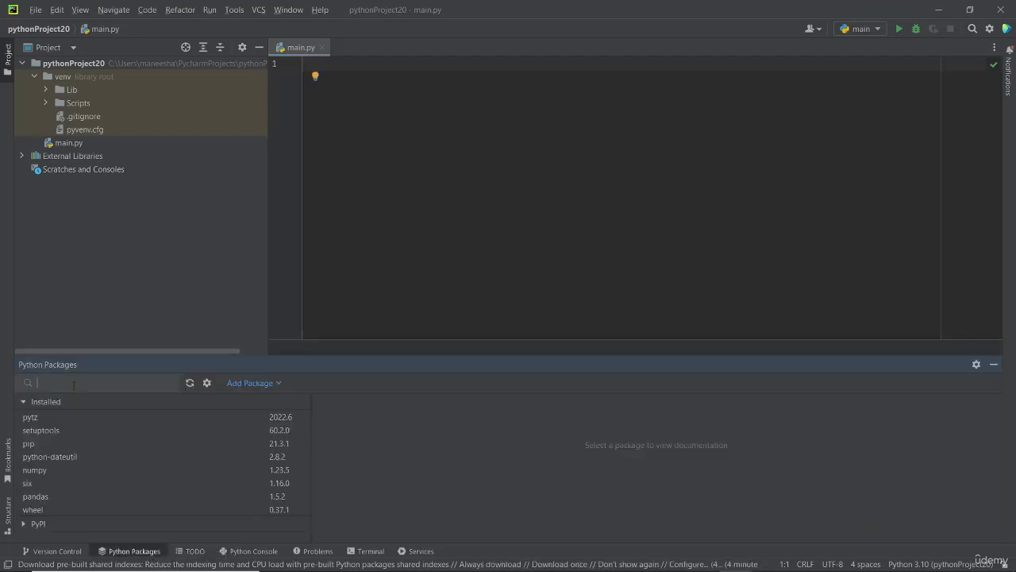
pyautogui.write('metatra')
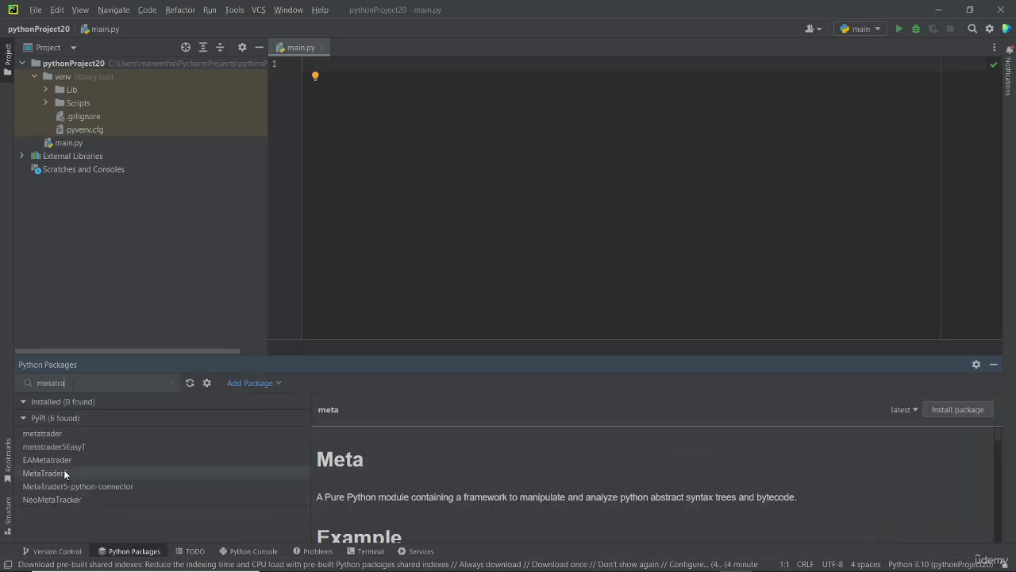
pyautogui.click(45, 472)
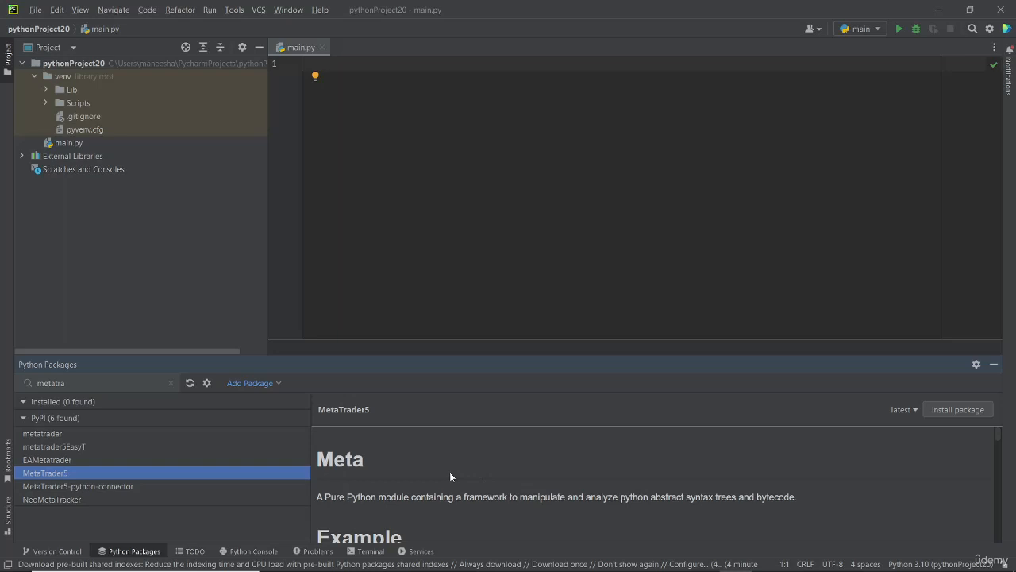
pyautogui.click(957, 409)
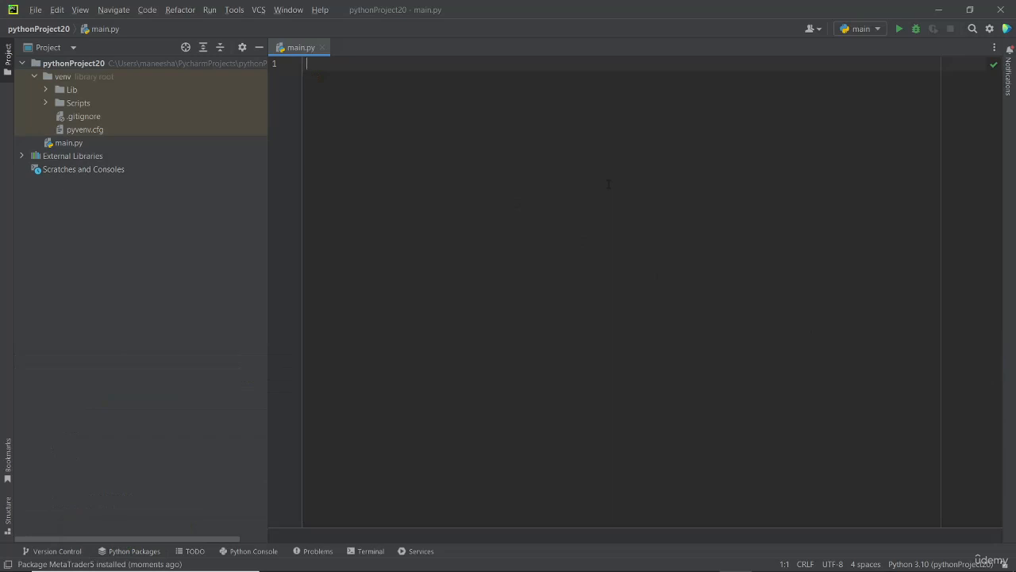
# Write 'import MetaTrader5 as mt5' on the first line of main.py
pyautogui.write('import')
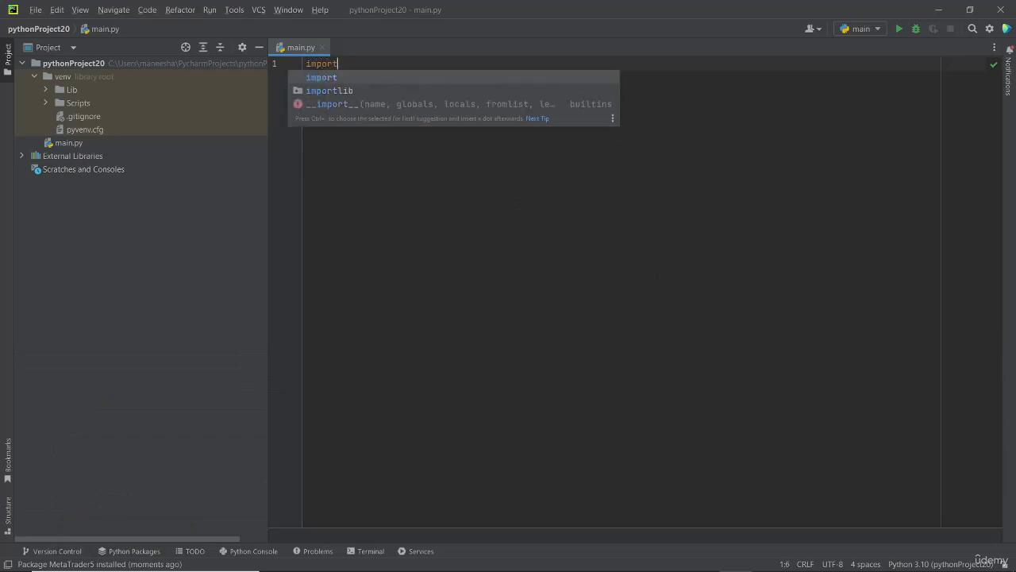
pyautogui.write('MetaTrader5')
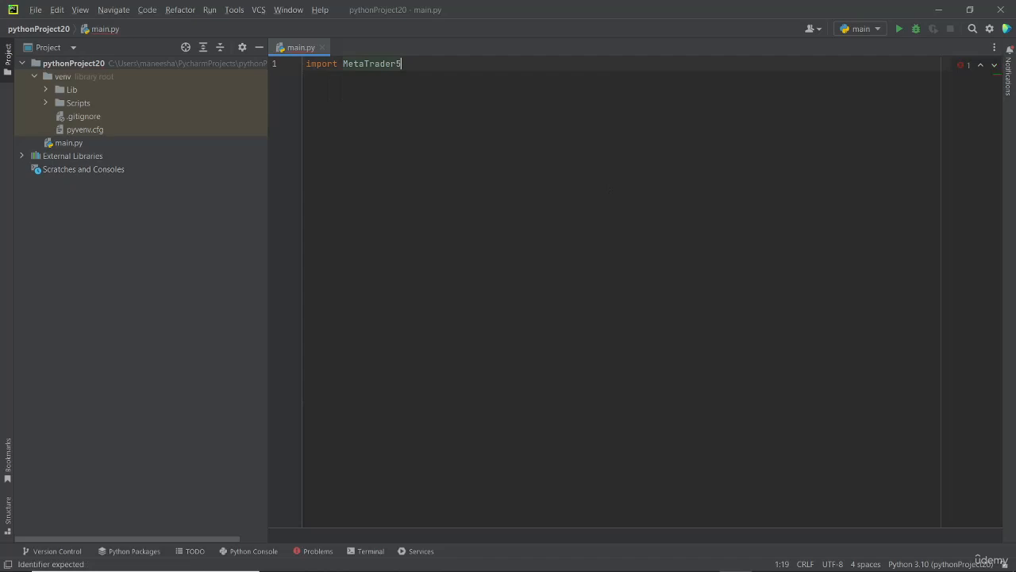
pyautogui.doubleClick(371, 63)
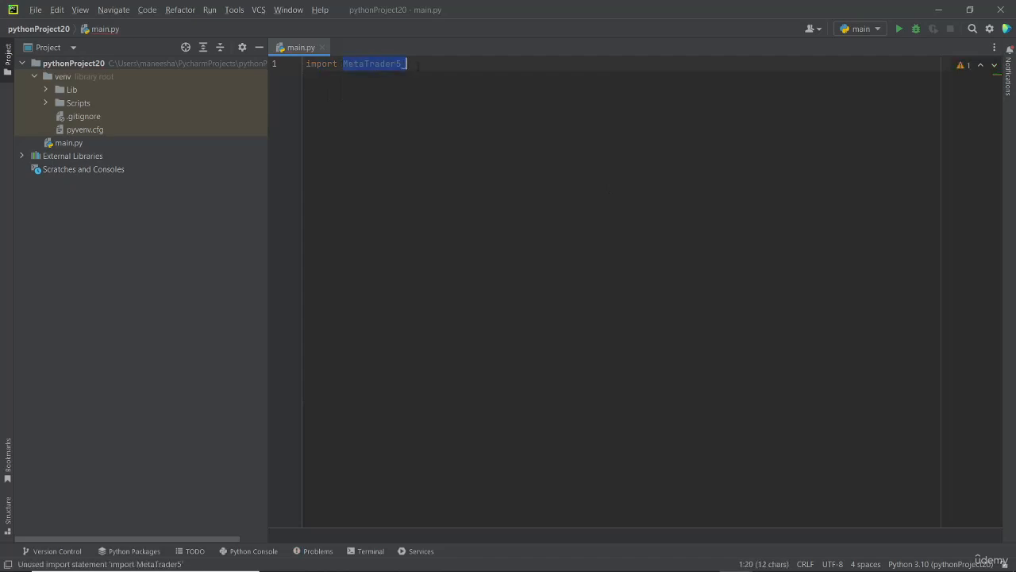
pyautogui.write('as mt5')
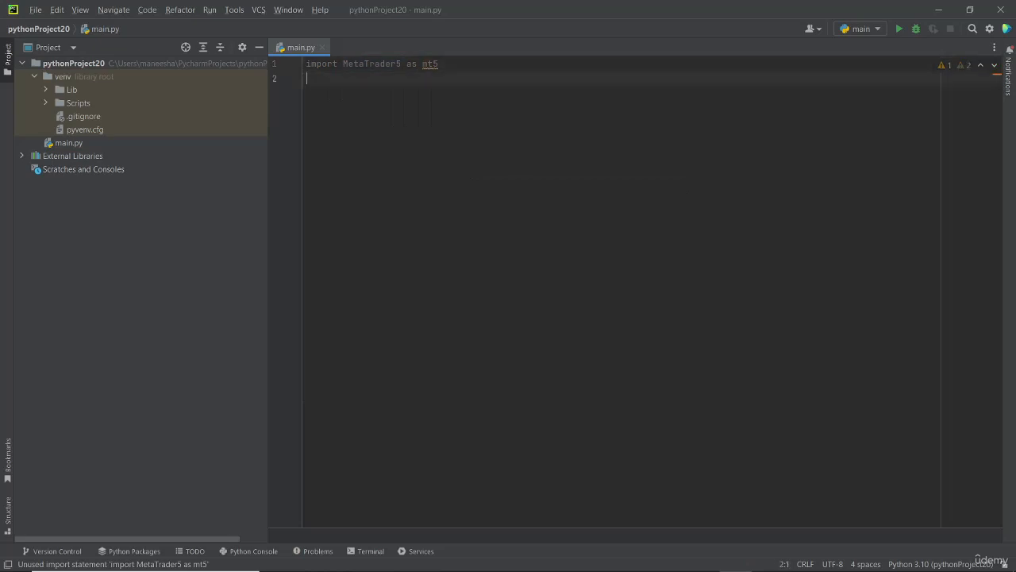
pyautogui.press('enter')
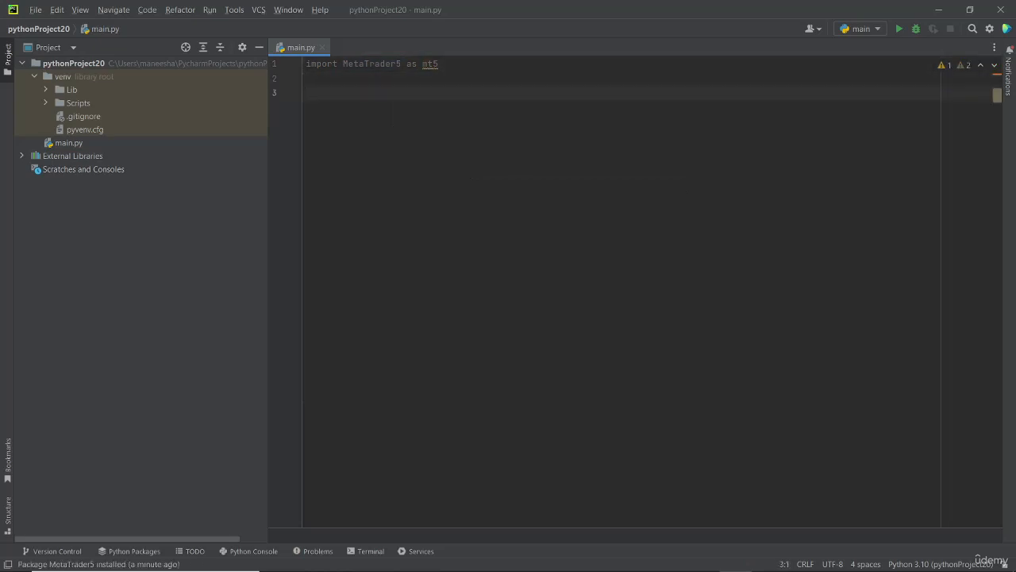
pyautogui.write('mt5.')
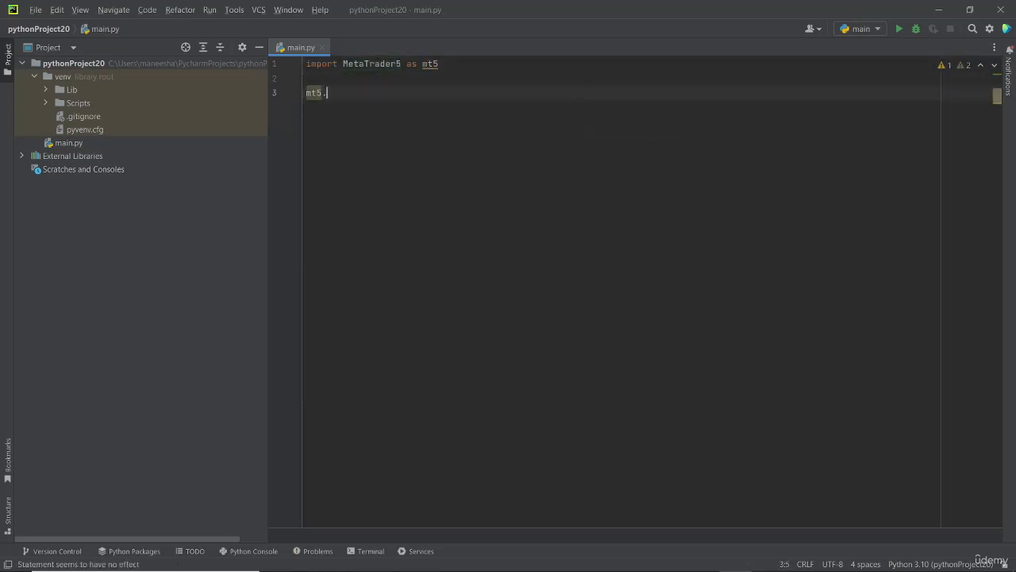
pyautogui.write('initialize(login =')
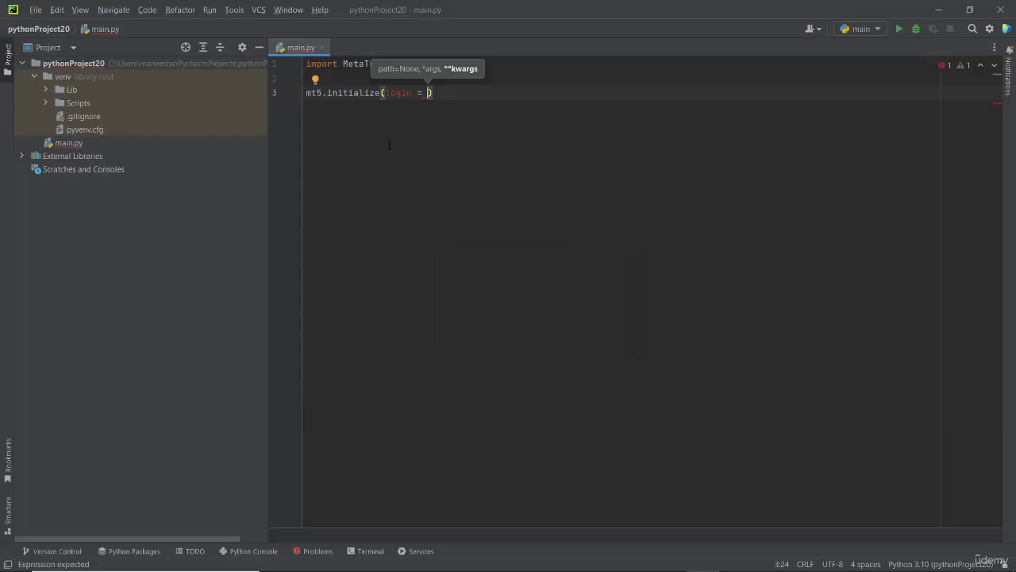
pyautogui.write('51061338,')
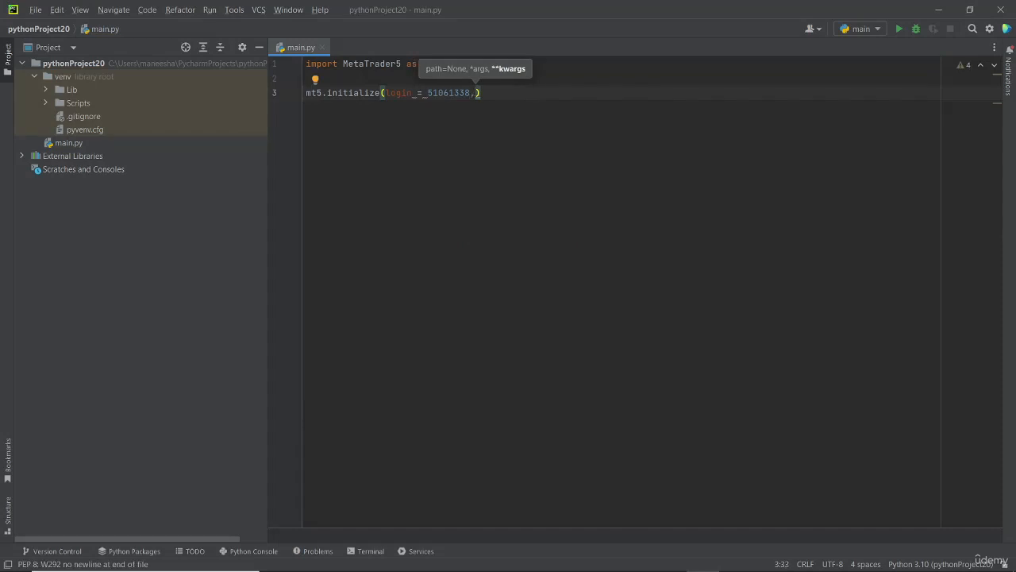
pyautogui.write(', server =')
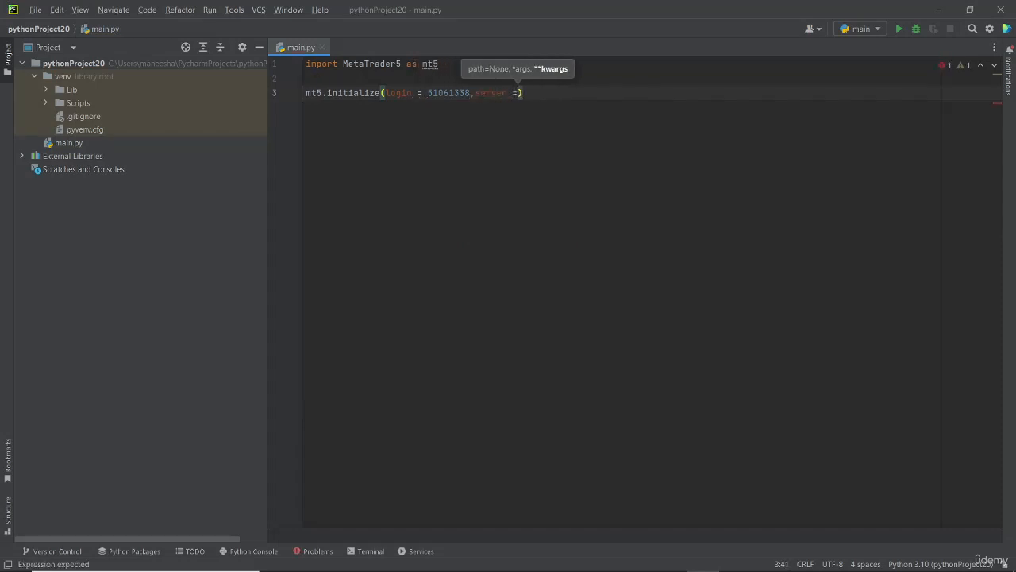
pyautogui.write('""')
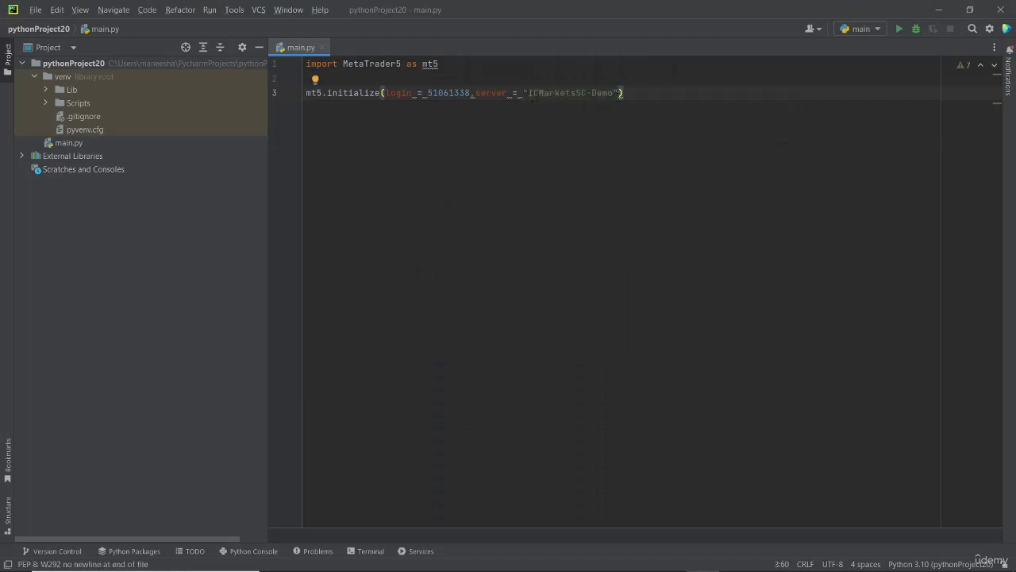
# Paste a password argument into the initialize call and run main.py
pyautogui.write(',p')
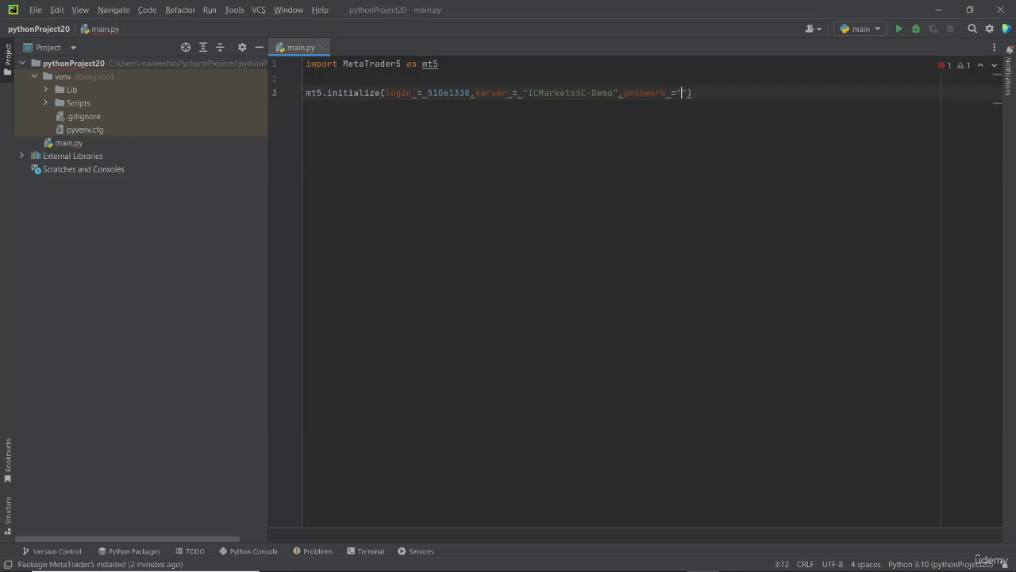
pyautogui.rightClick(379, 290)
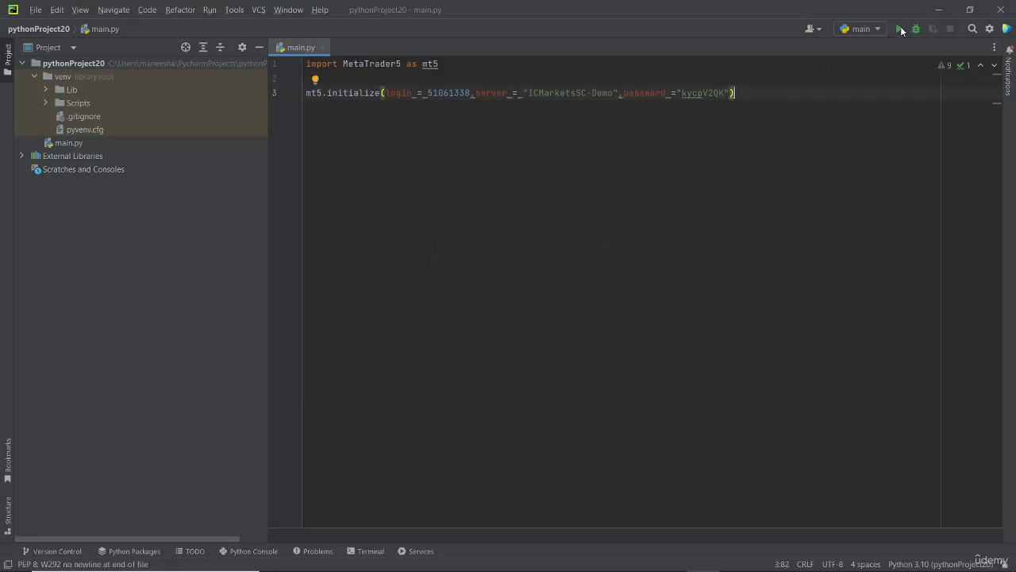
pyautogui.click(900, 28)
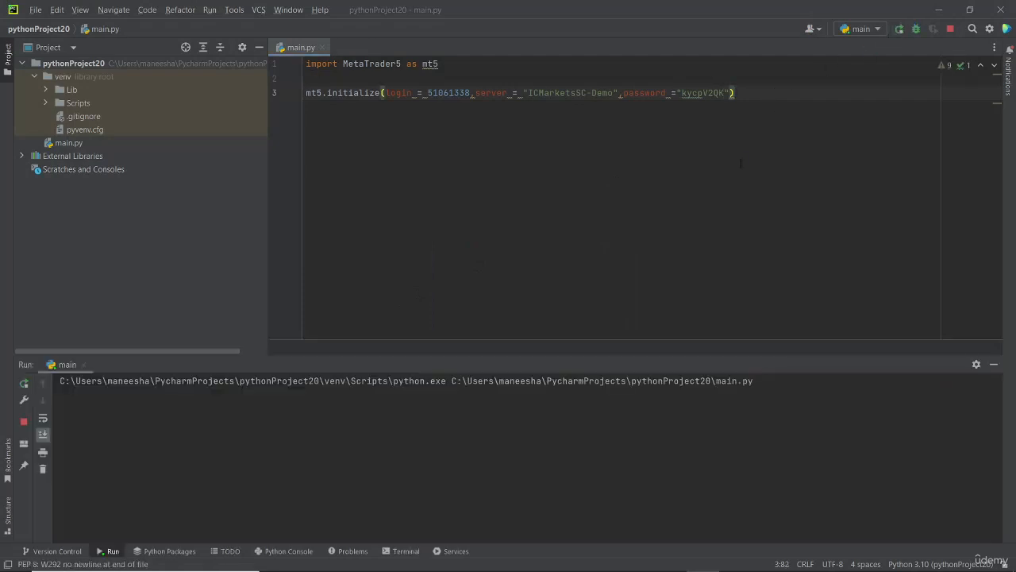